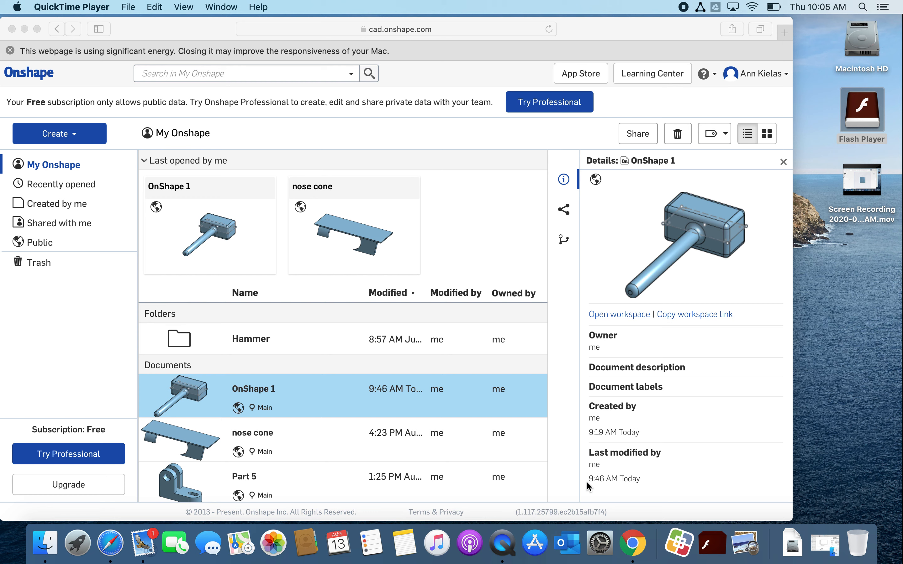
mouse_move(189, 329)
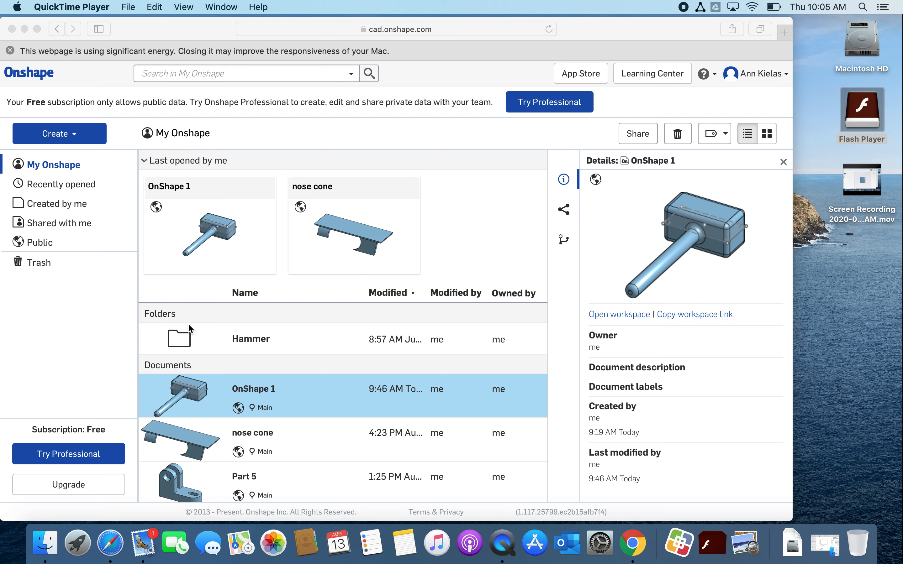
mouse_move(247, 400)
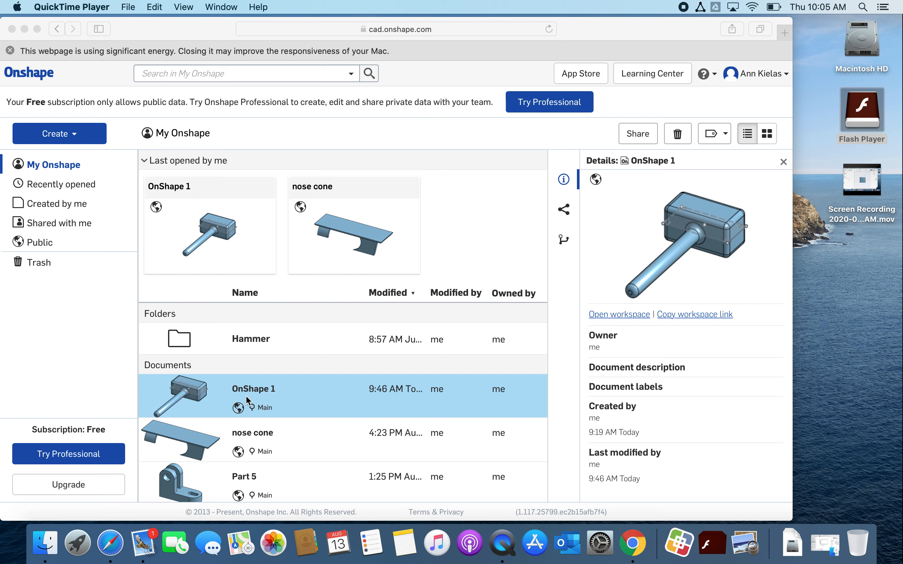
mouse_move(267, 414)
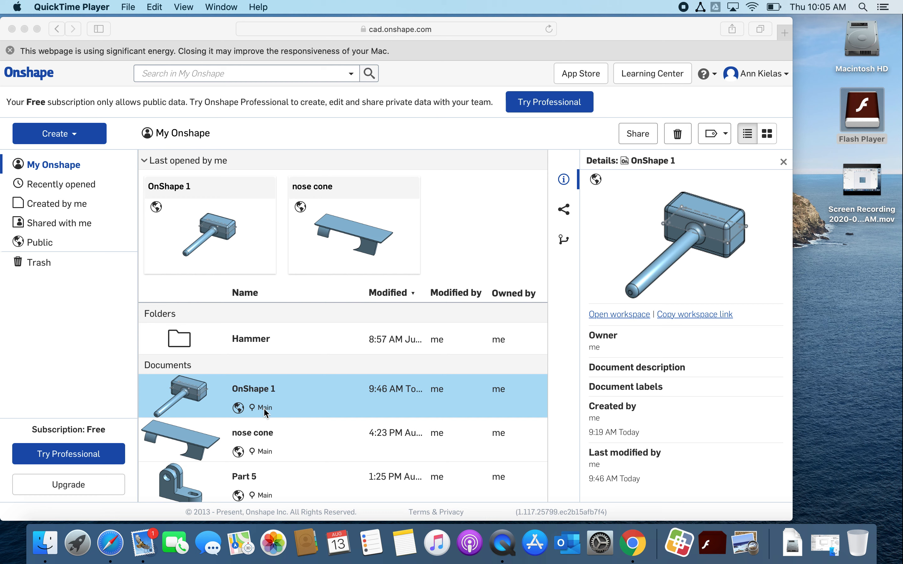
mouse_move(92, 203)
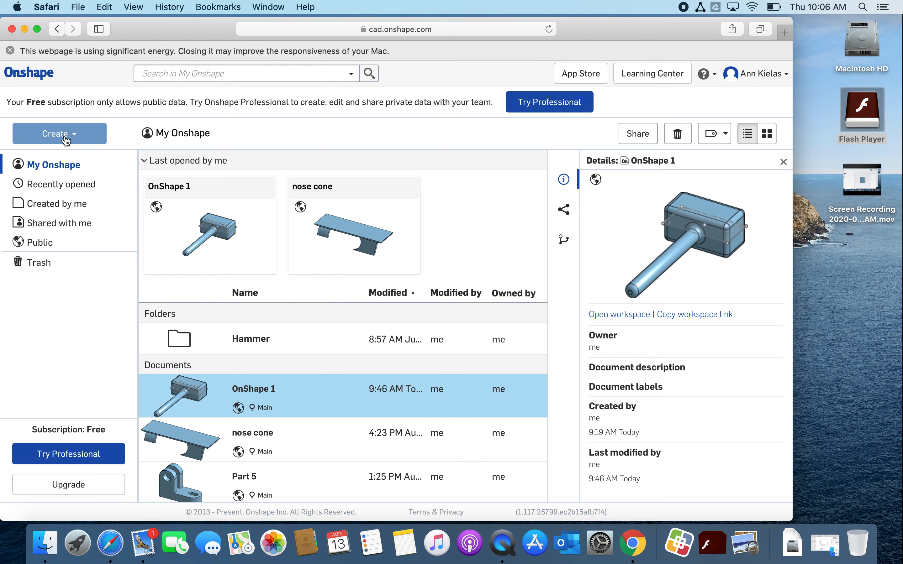
mouse_move(65, 140)
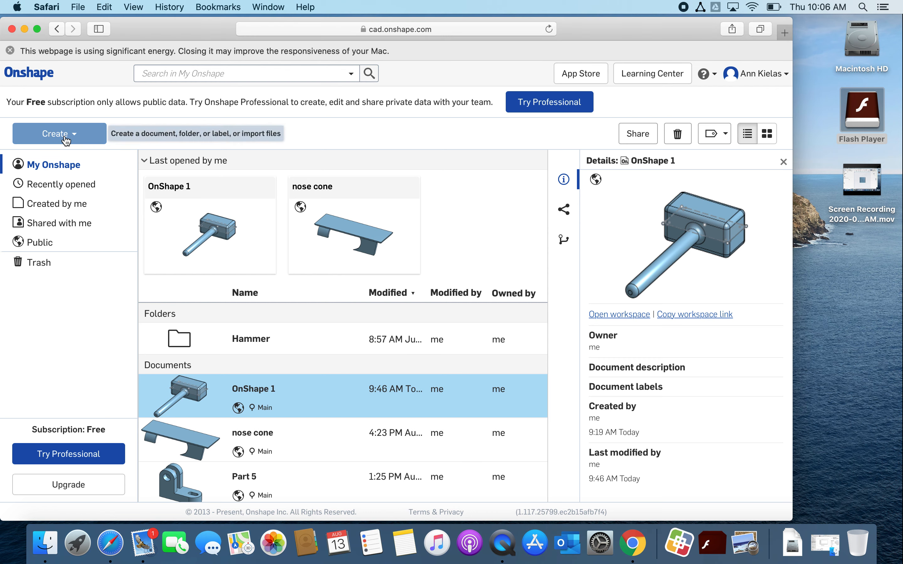
mouse_move(81, 138)
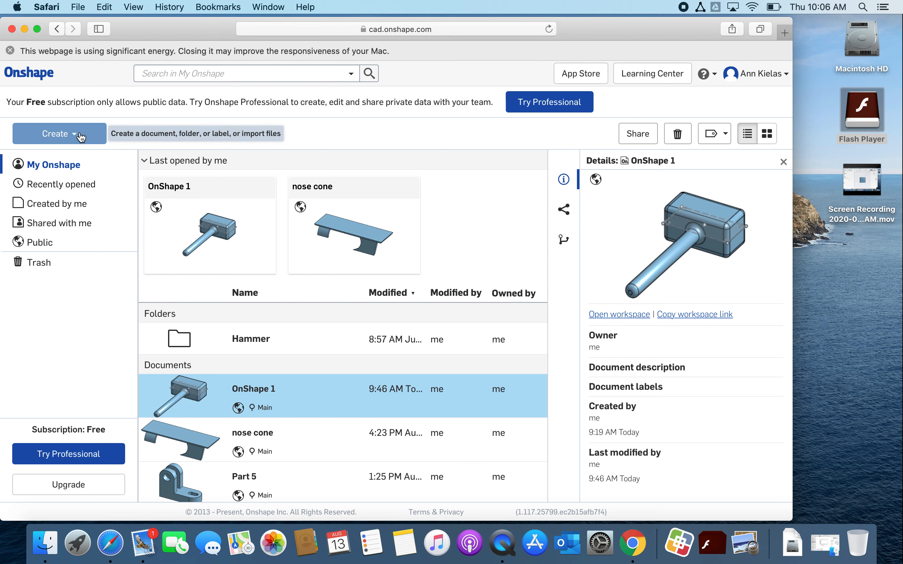
Create a new public Onshape document named 'Mess and fix it'.
left_click(59, 134)
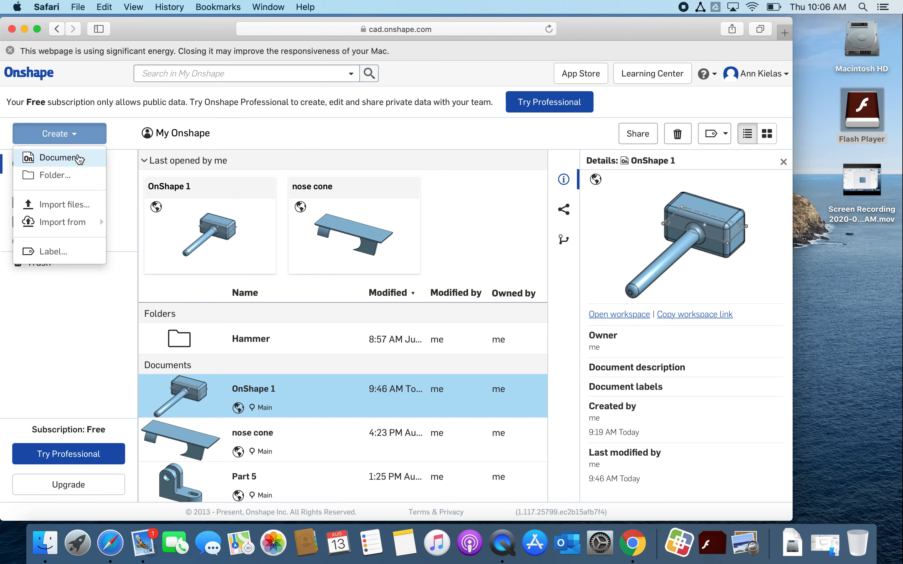
left_click(60, 158)
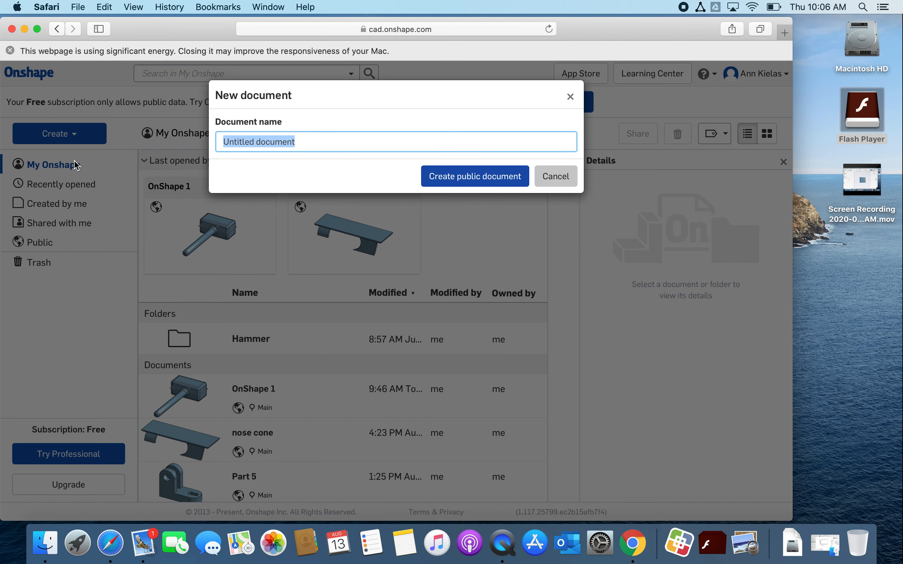
mouse_move(335, 177)
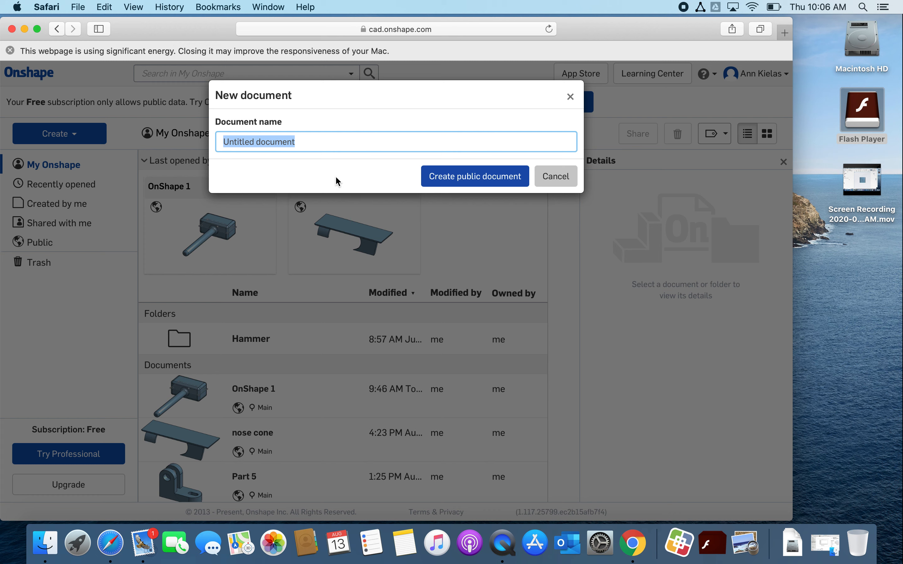
type("Mess and fix it")
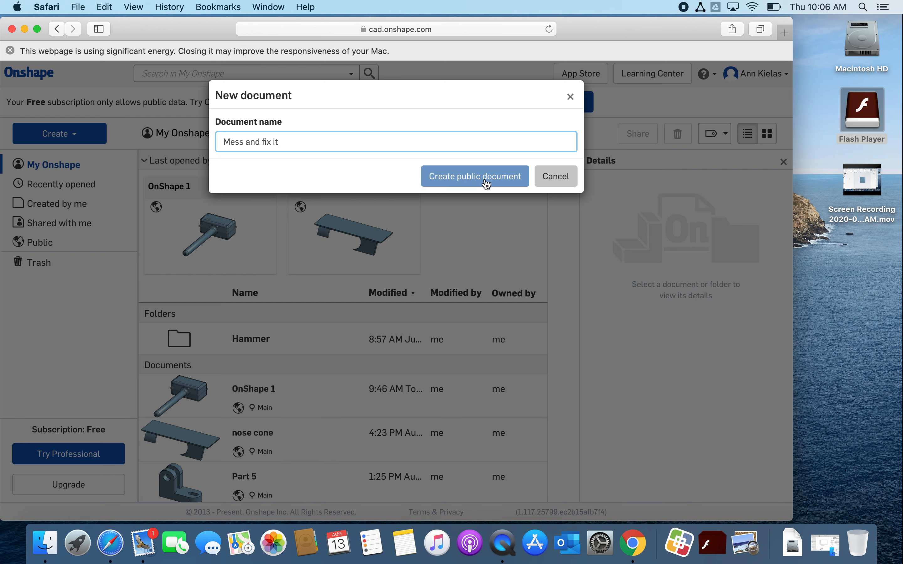
left_click(475, 176)
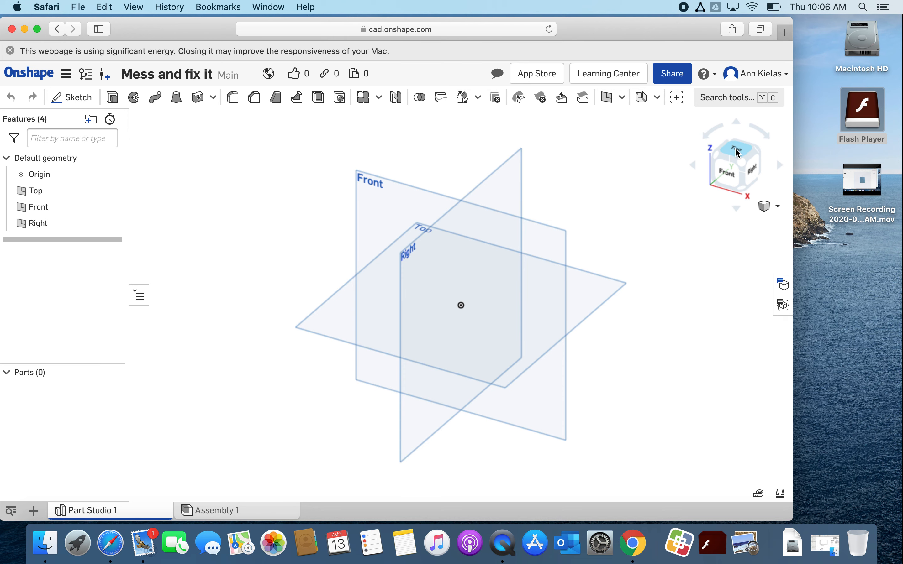
Switch the Part Studio to the Top view using the view cube.
left_click(736, 151)
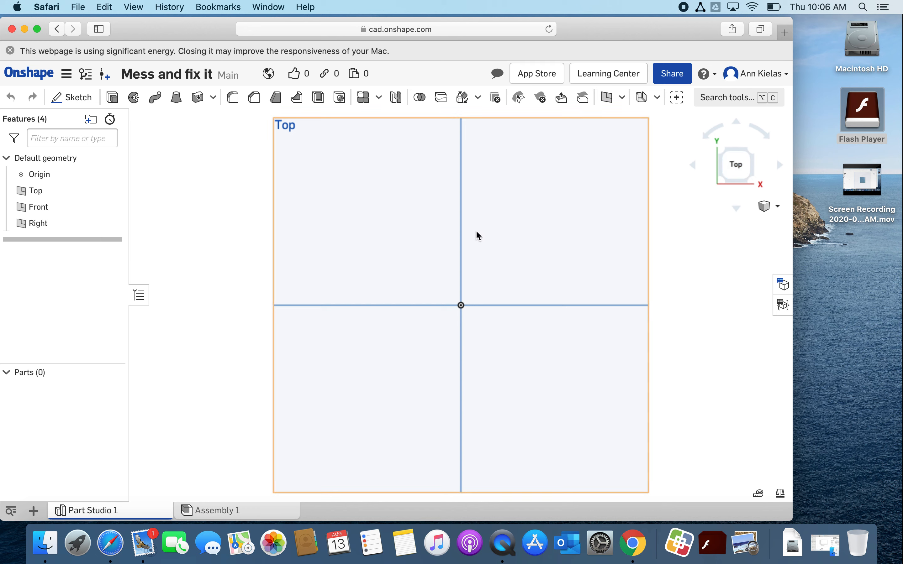
mouse_move(439, 288)
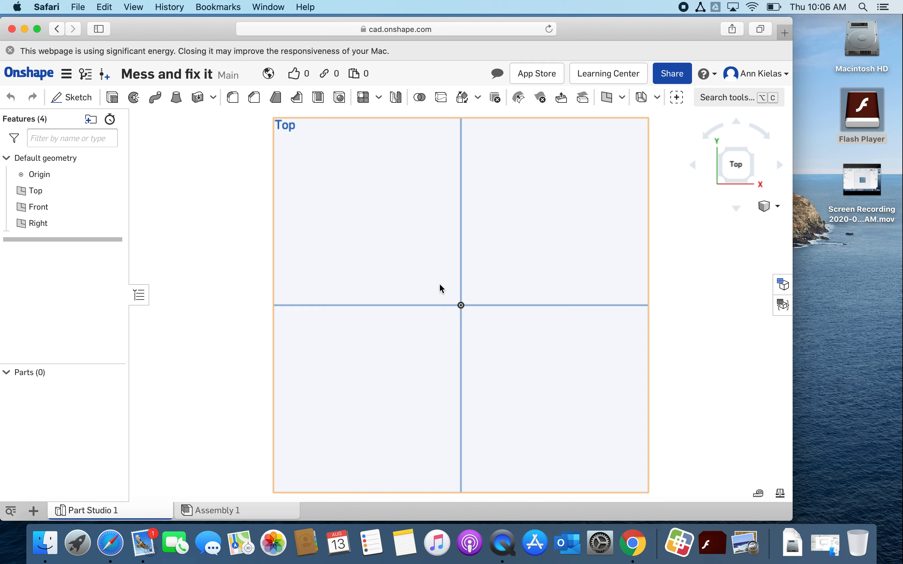
mouse_move(290, 212)
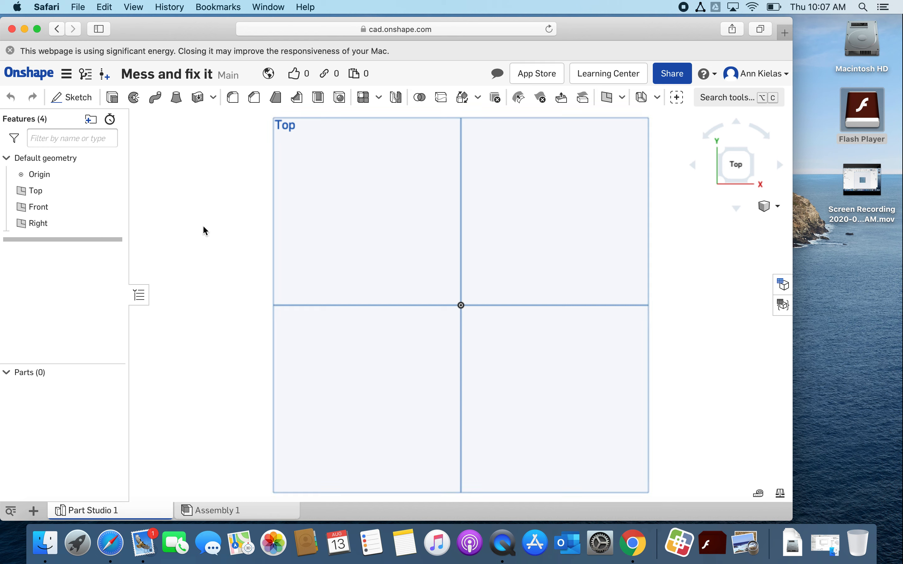
mouse_move(67, 94)
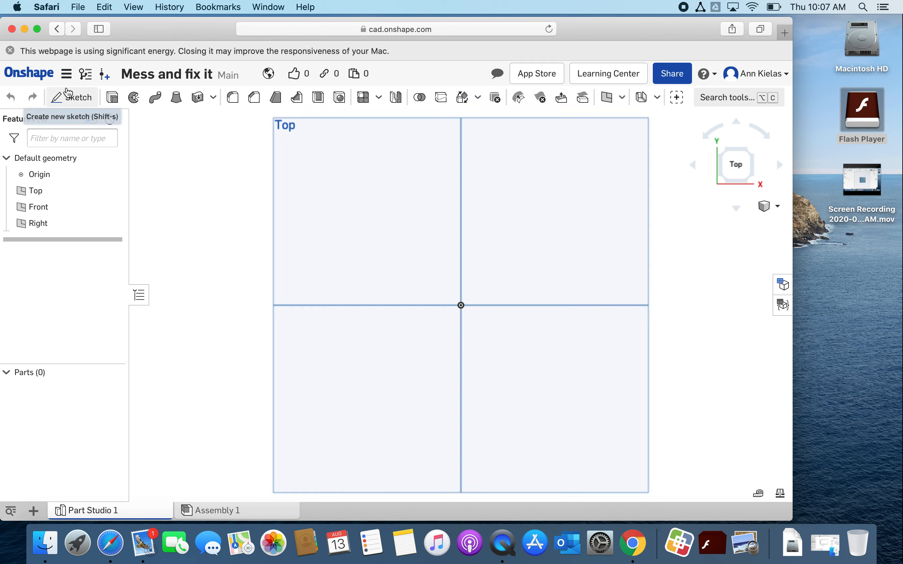
left_click(58, 97)
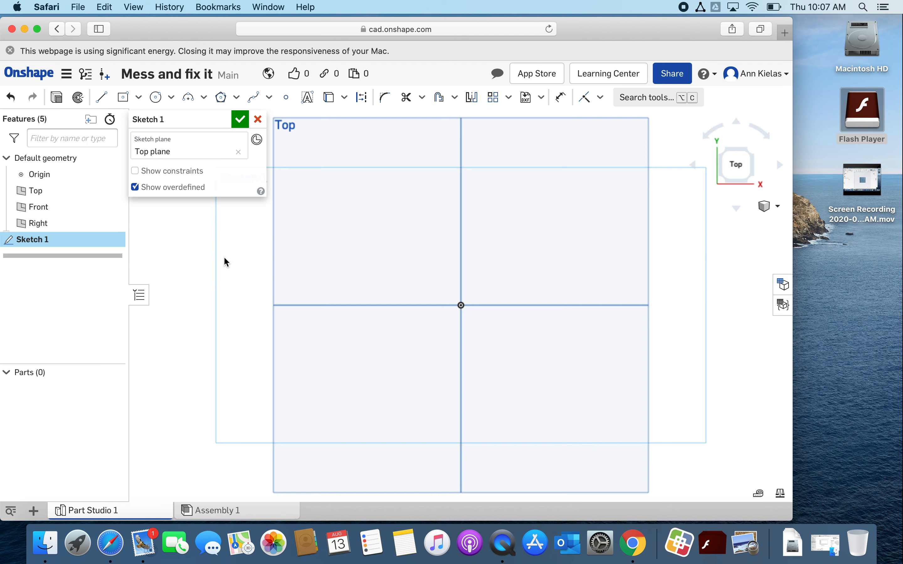
left_click(138, 97)
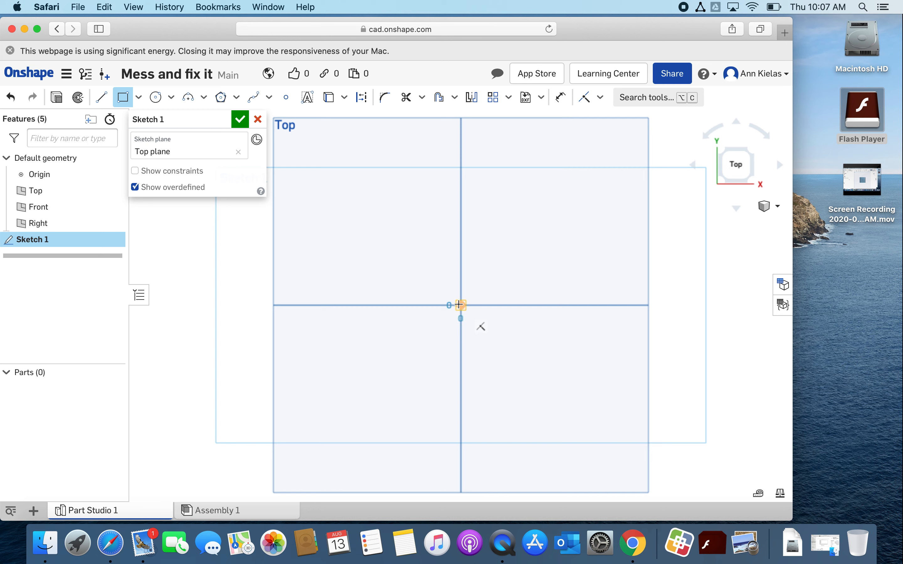
left_click_drag(461, 304, 321, 206)
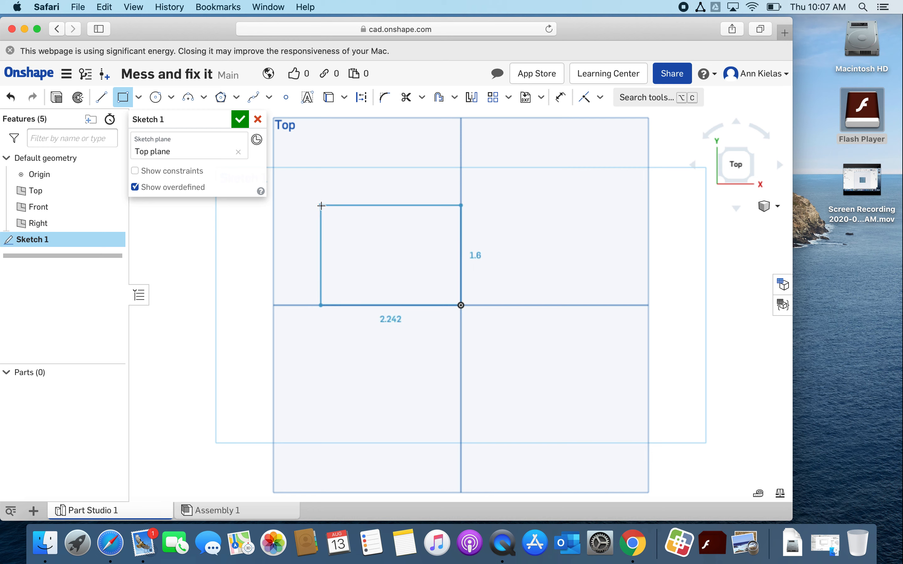
left_click(321, 205)
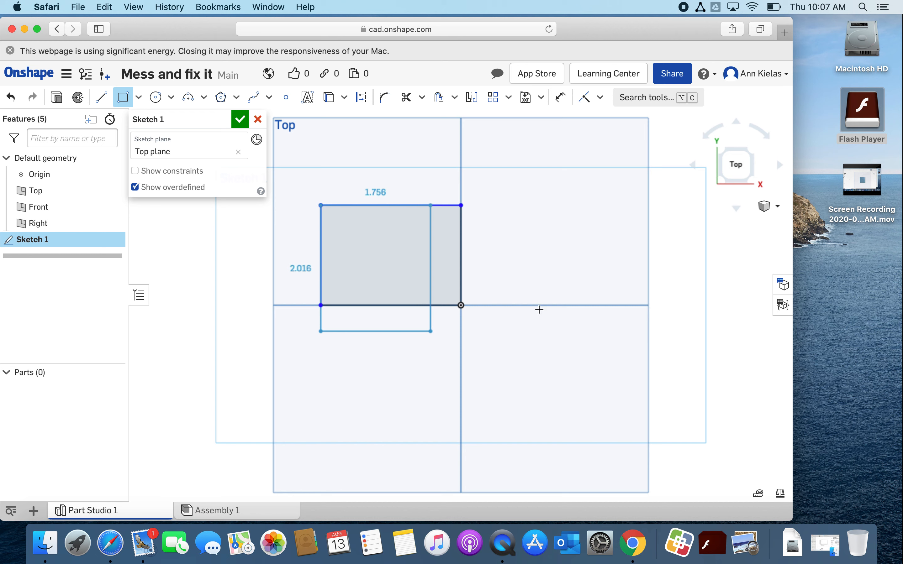
left_click_drag(460, 205, 554, 205)
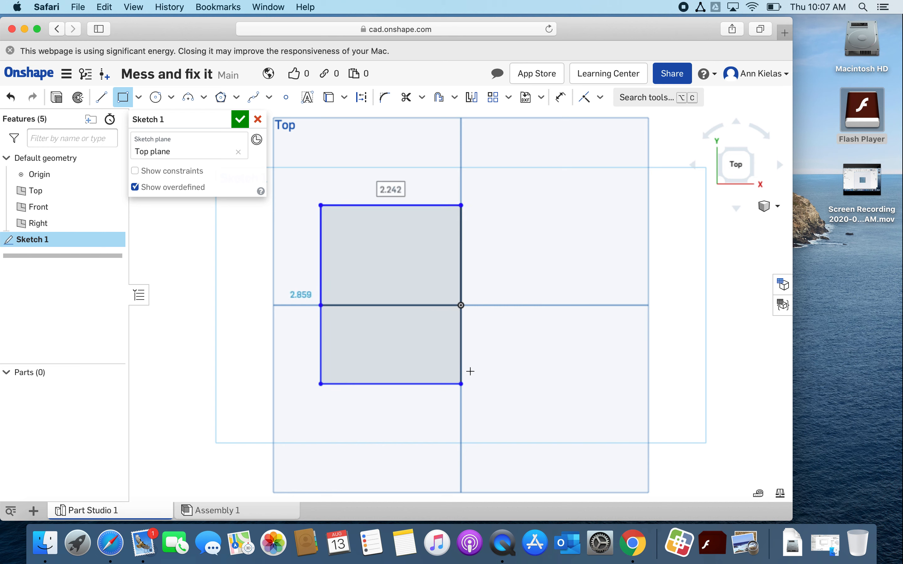
mouse_move(454, 289)
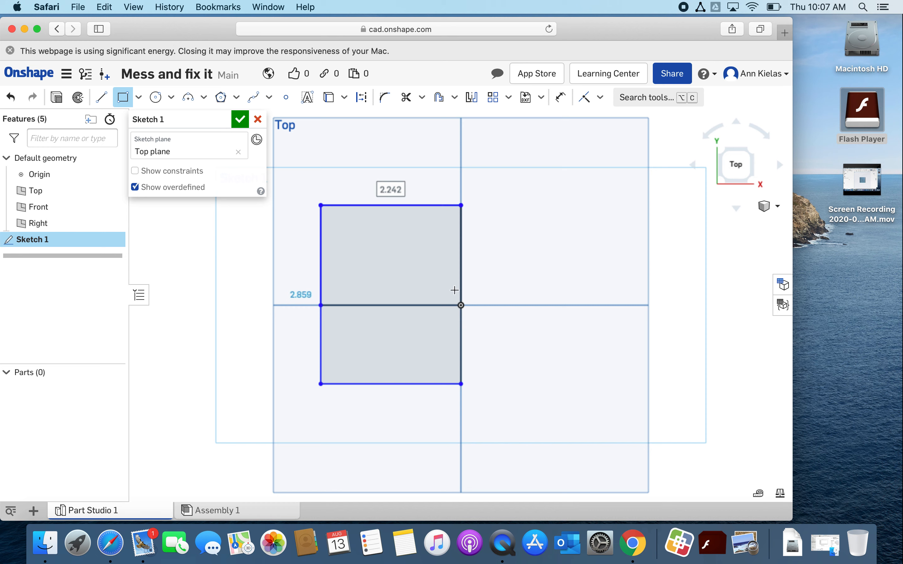
mouse_move(450, 288)
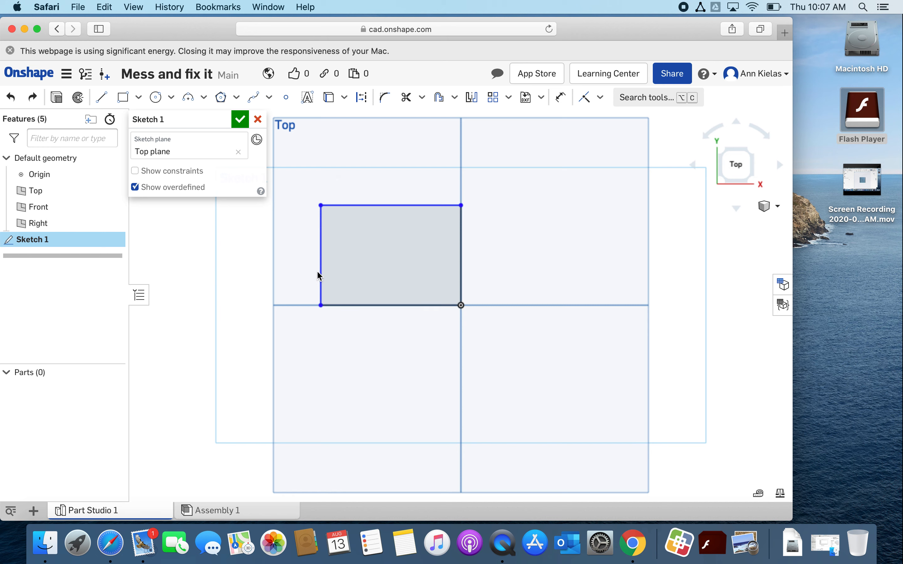
mouse_move(519, 134)
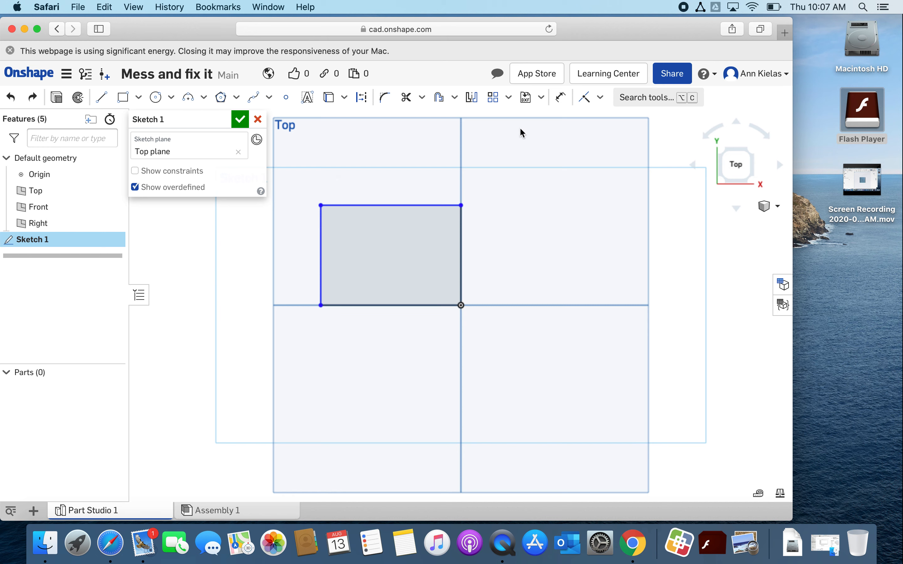
mouse_move(561, 97)
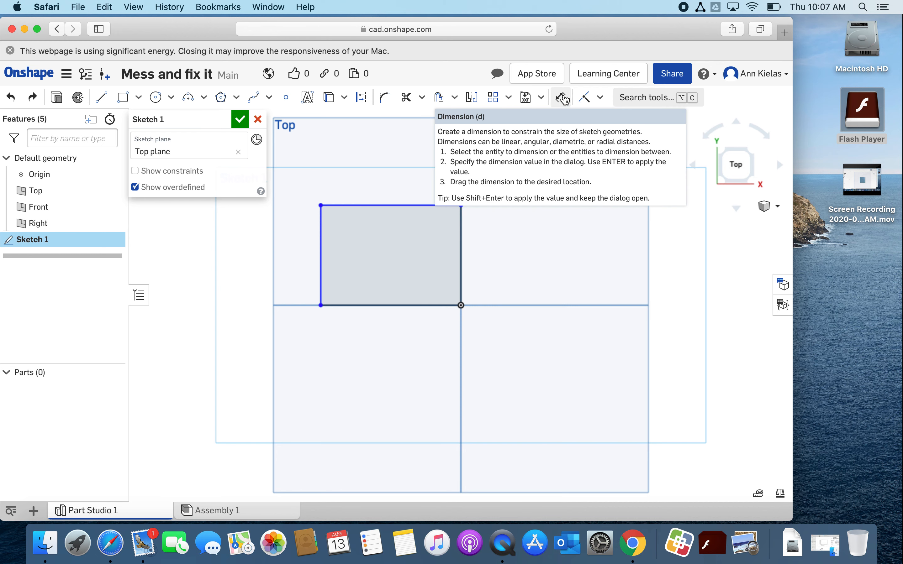
mouse_move(562, 98)
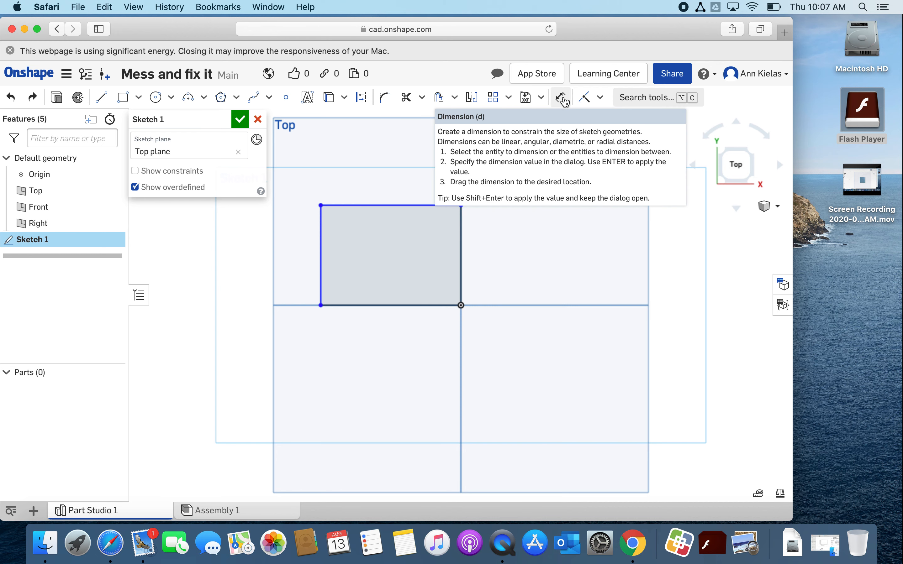
Dimension the rectangle's bottom edge to a width of 4 inches.
left_click(560, 97)
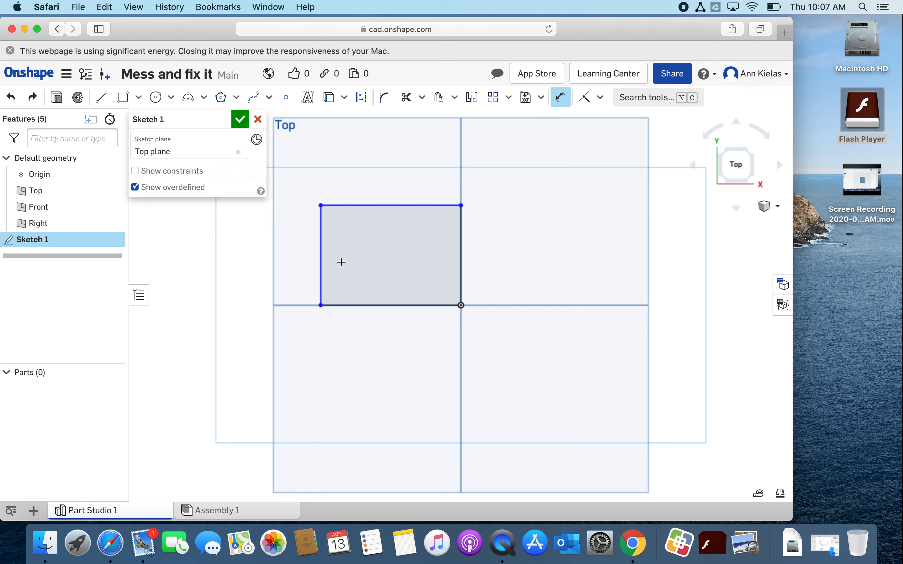
mouse_move(323, 270)
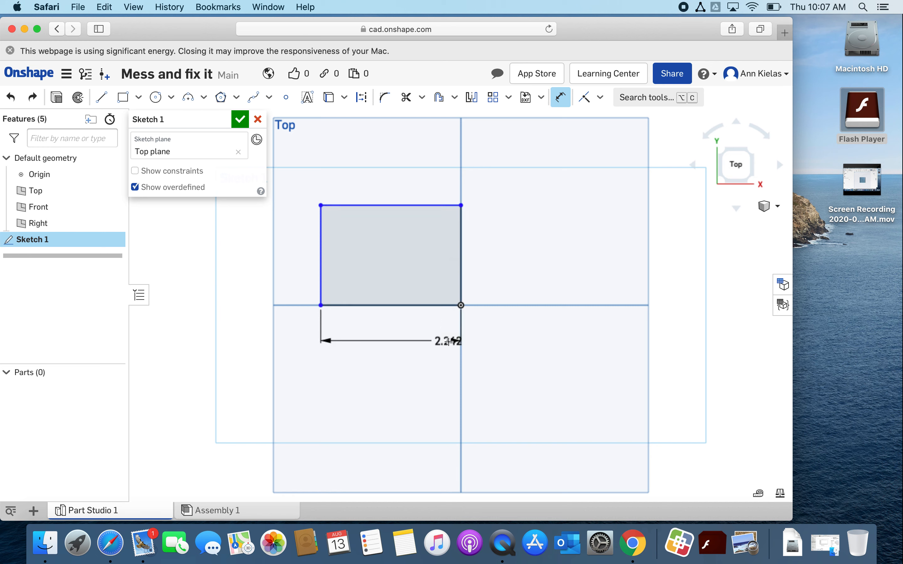
double_click(448, 341)
type("2")
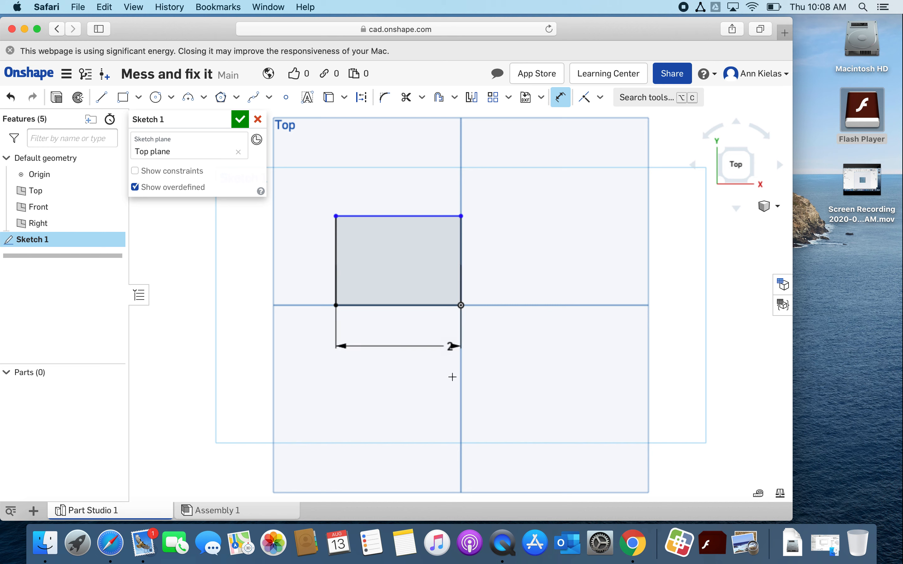
mouse_move(446, 372)
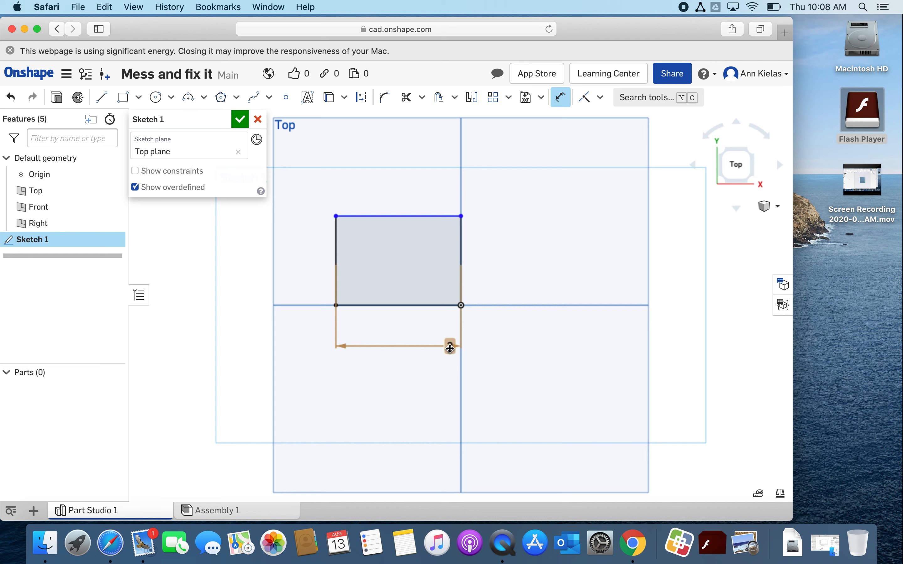
left_click(450, 347)
type("4")
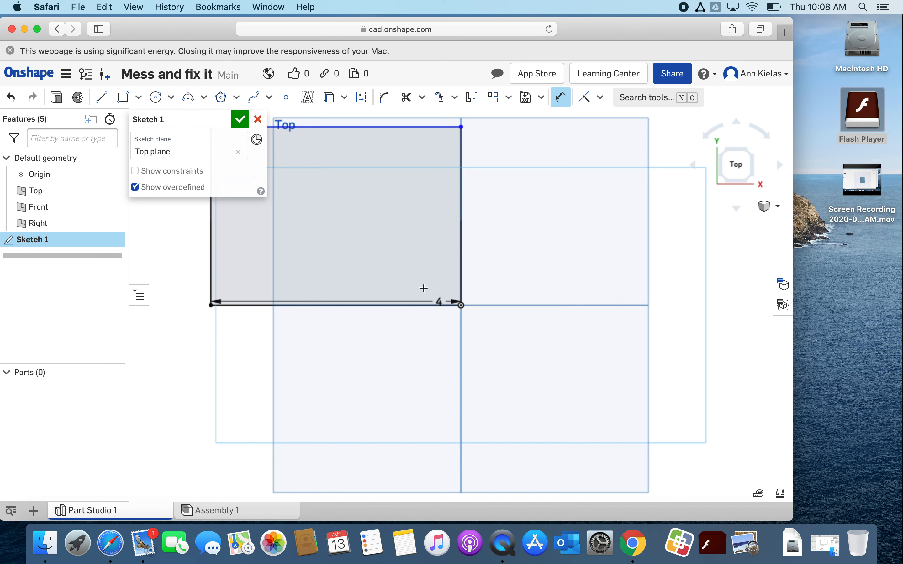
mouse_move(389, 149)
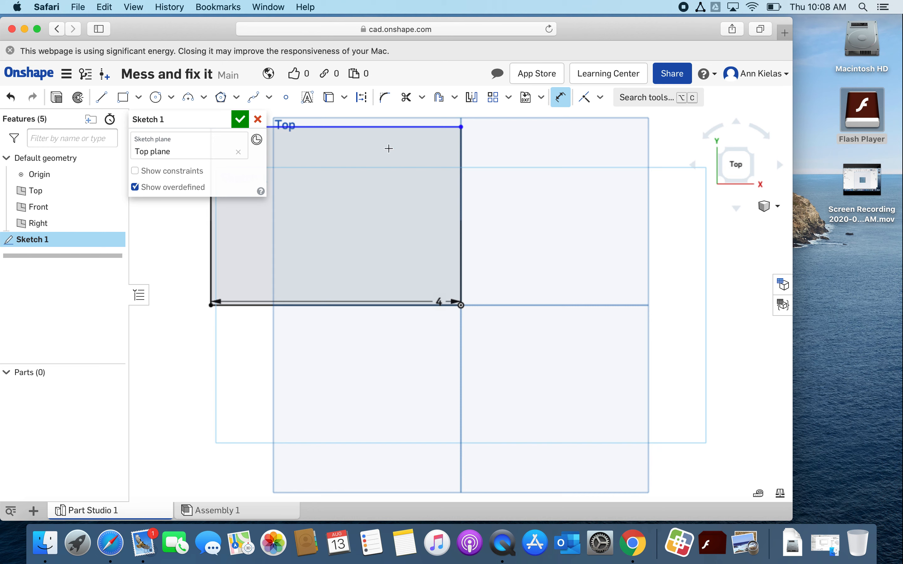
mouse_move(459, 174)
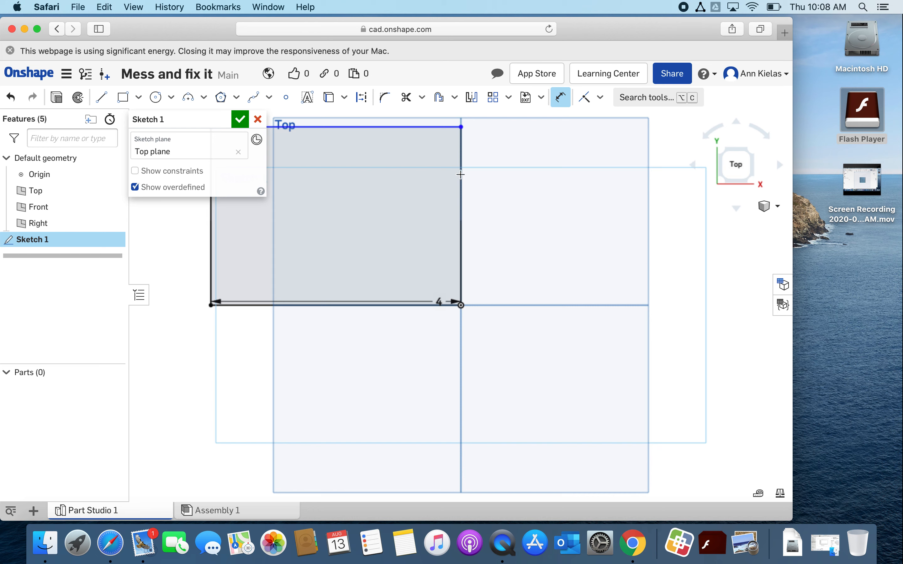
mouse_move(560, 99)
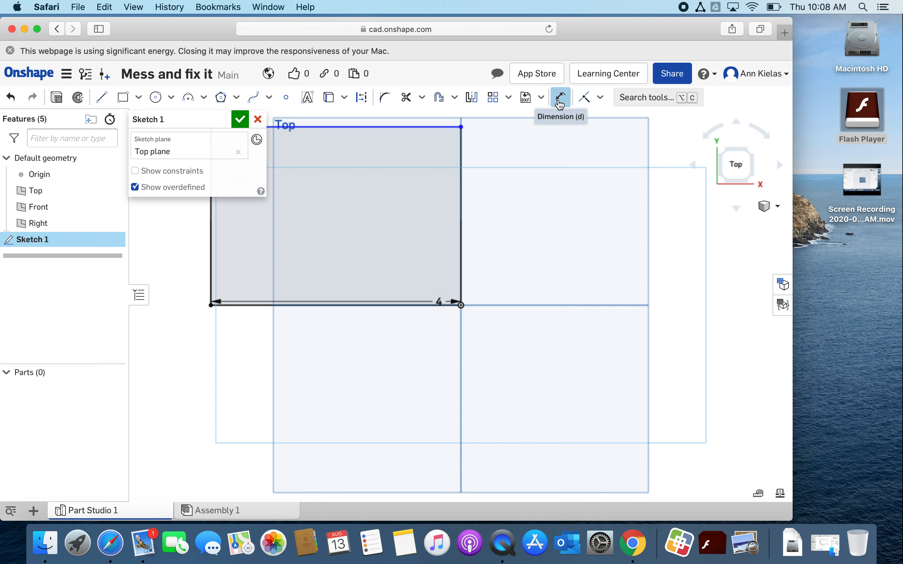
Dimension the rectangle's right edge to a height of 3 and finish Sketch 1.
left_click(561, 97)
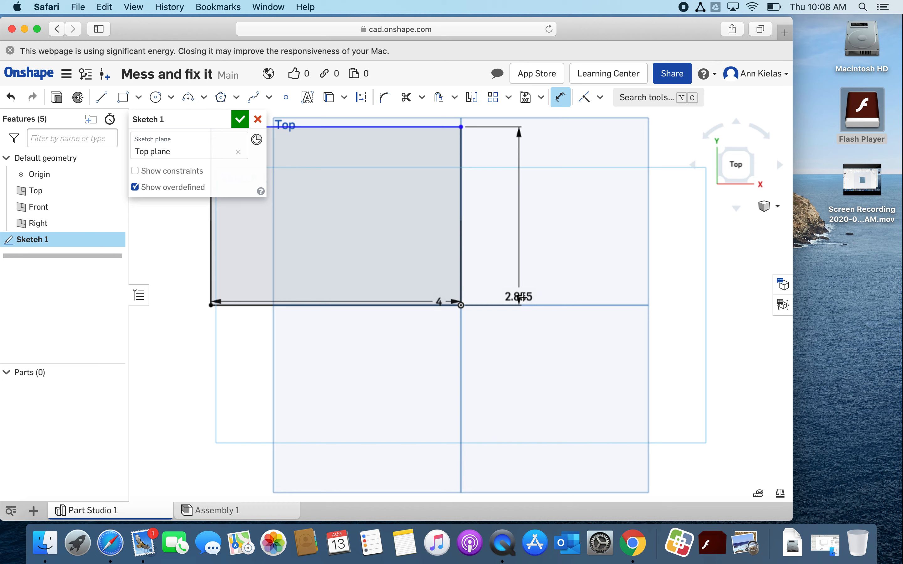
double_click(518, 298)
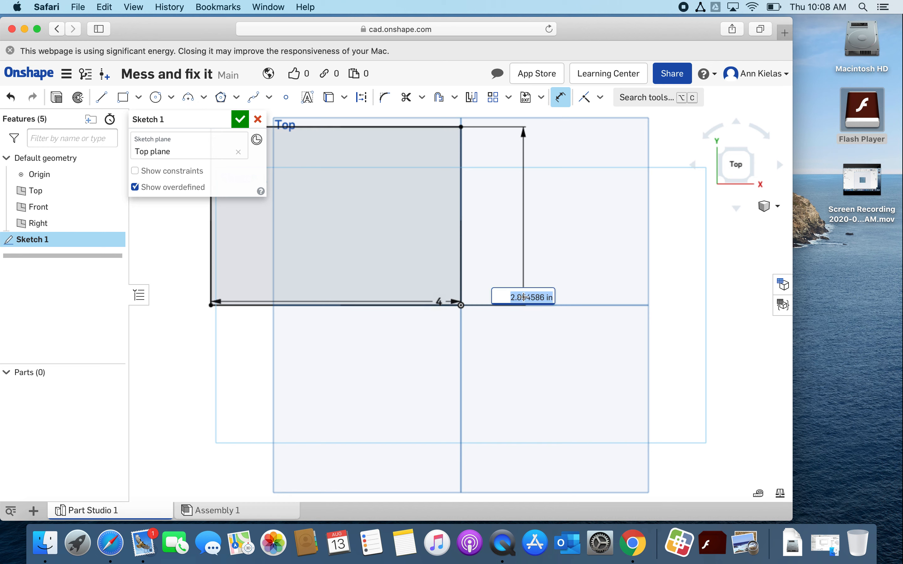
type("3")
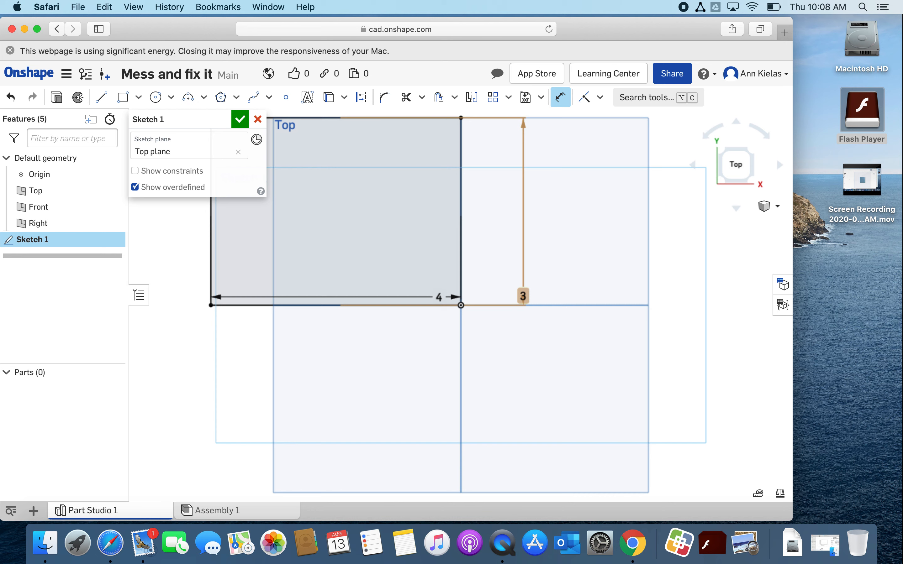
mouse_move(523, 297)
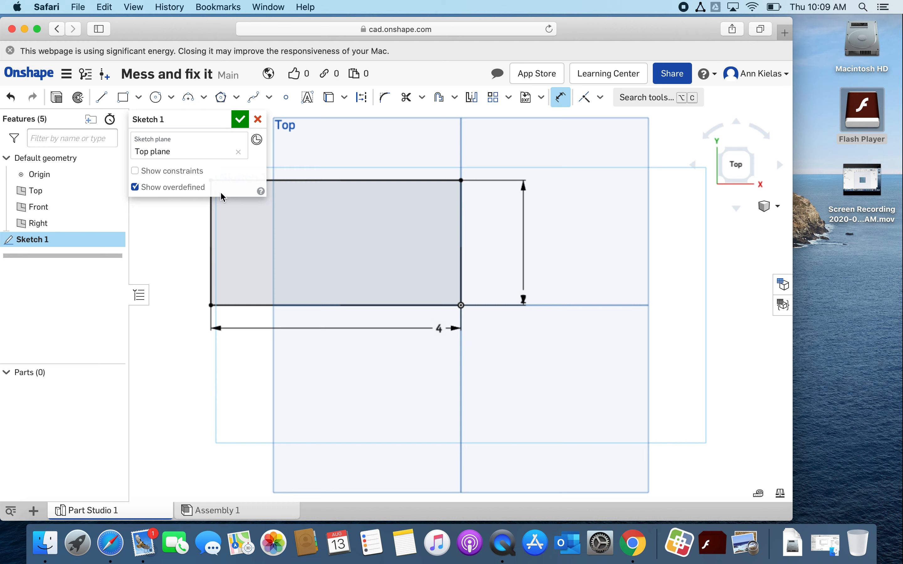
mouse_move(270, 237)
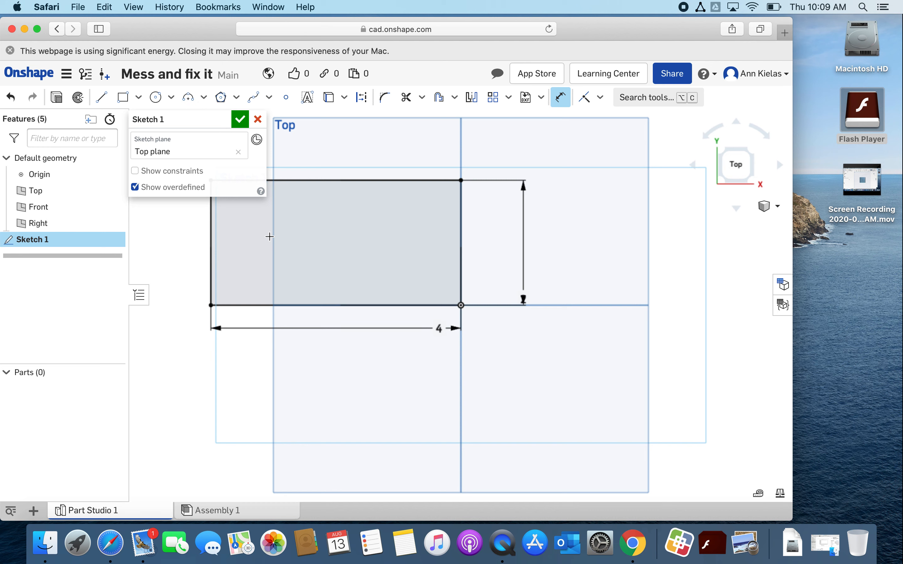
mouse_move(436, 161)
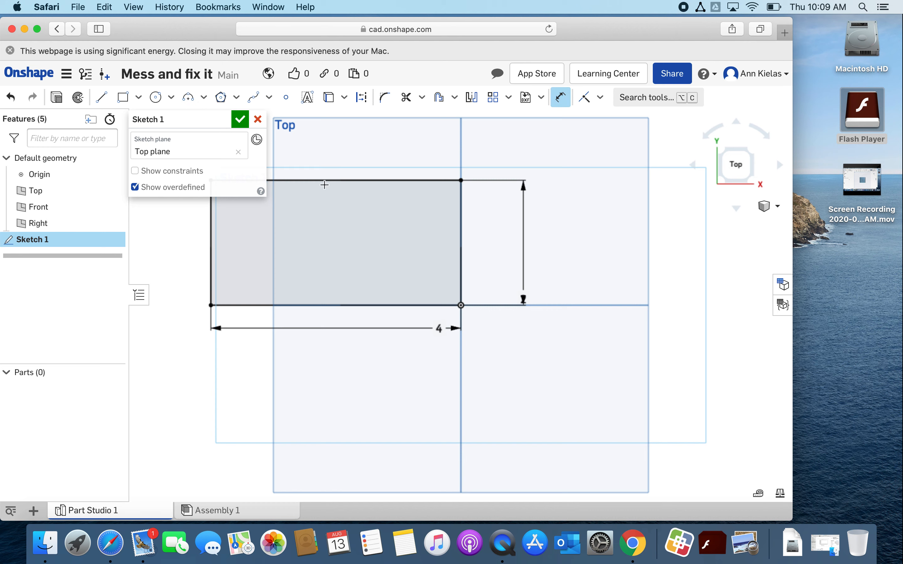
mouse_move(345, 187)
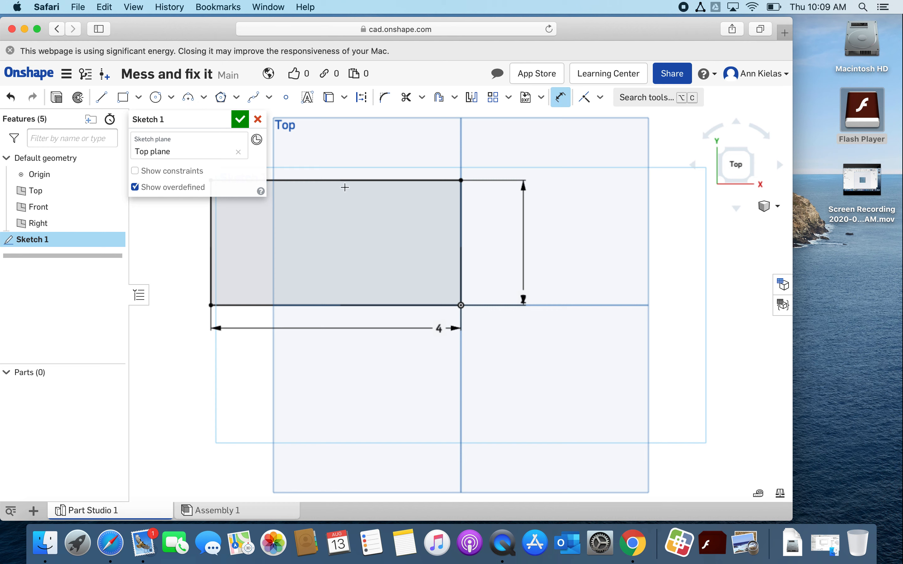
left_click(240, 119)
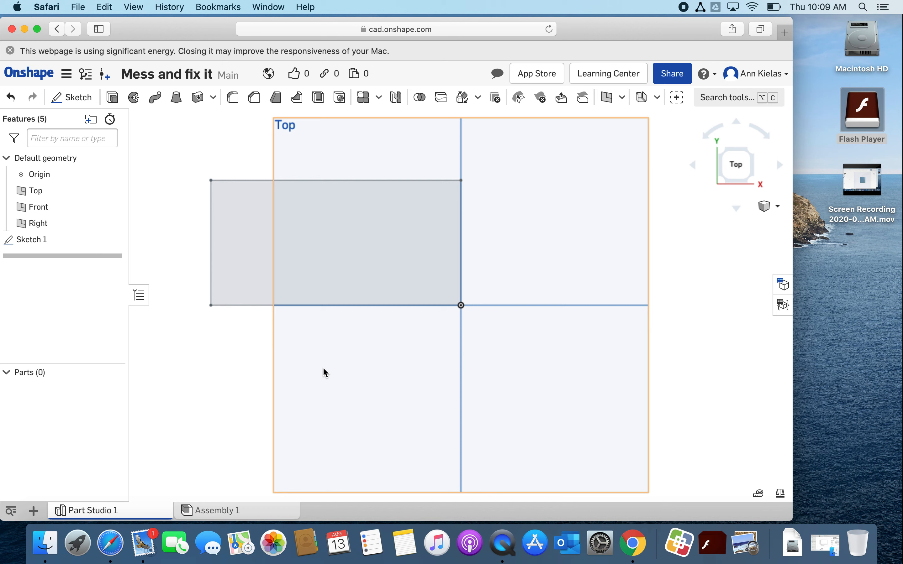
mouse_move(298, 368)
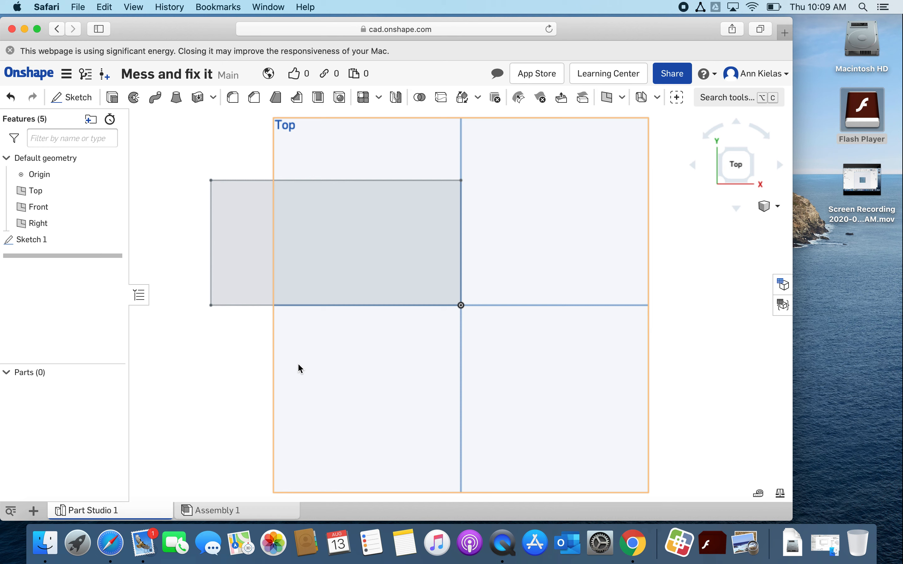